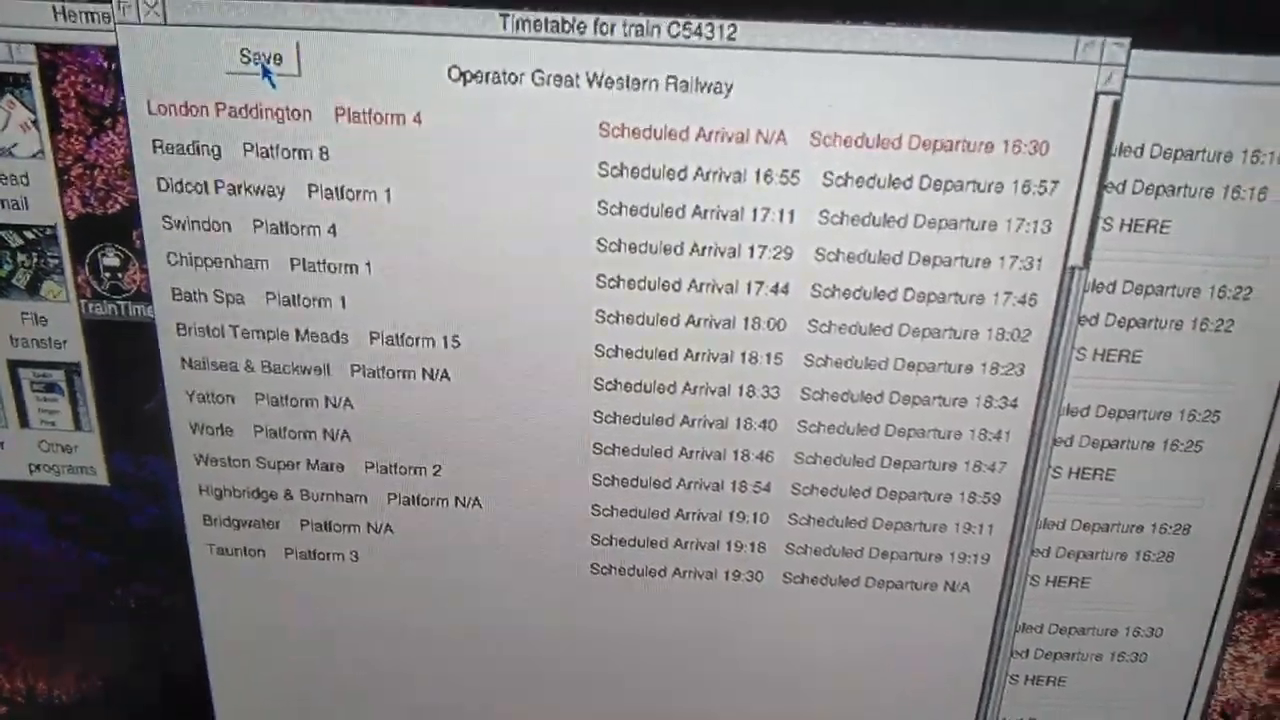
Save train C54312's timetable from Save Train Info in CSV format.
left_click(260, 56)
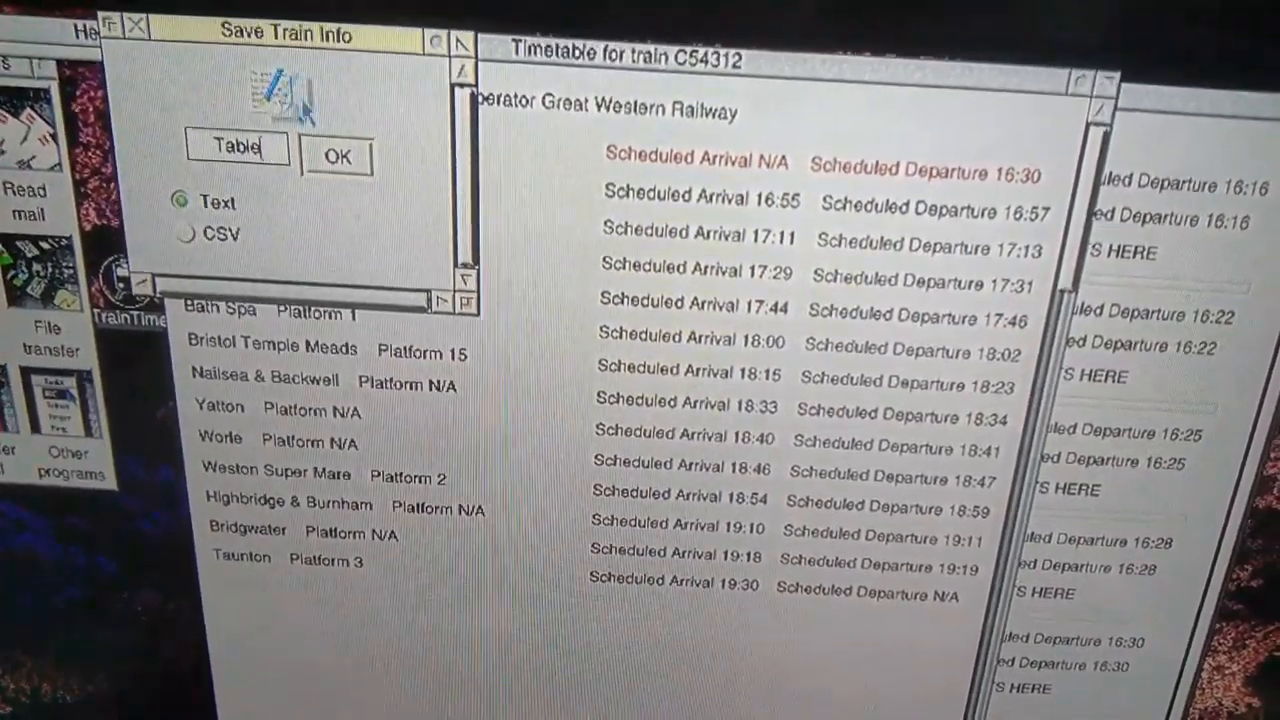
left_click(336, 156)
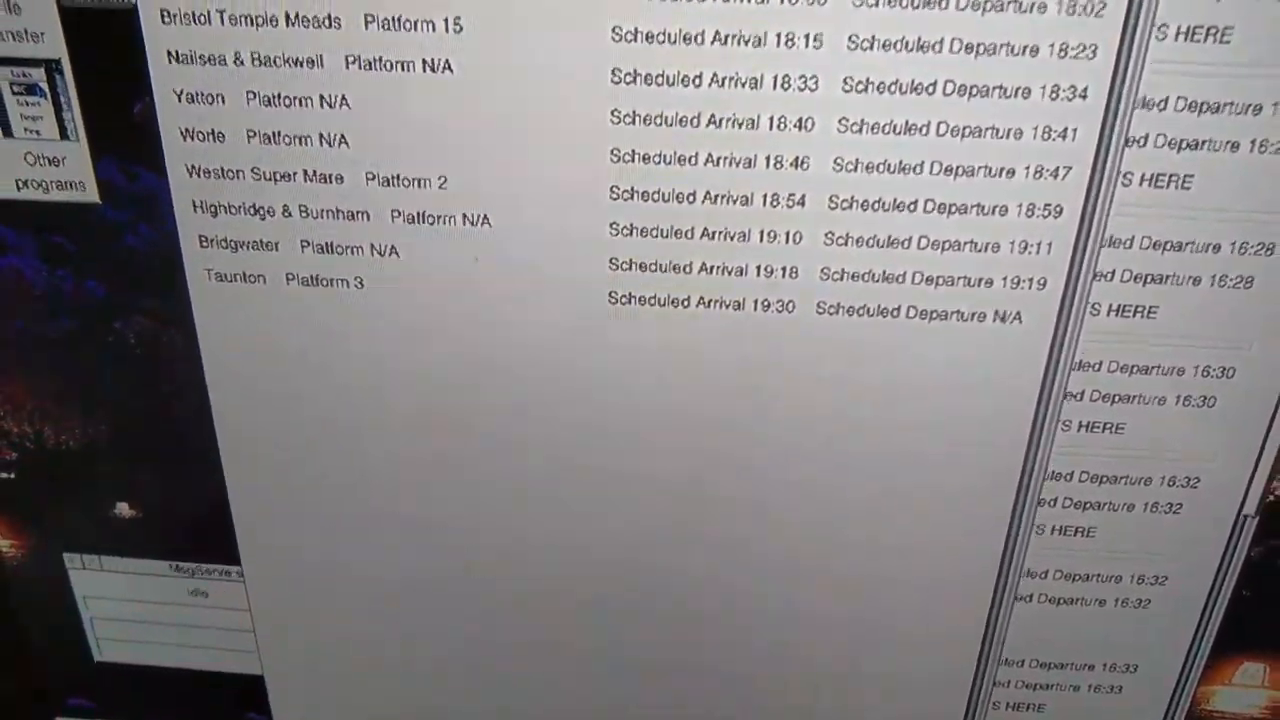
Scroll the timetable before starting a new Fireworkz Pro document from the template chooser.
scroll("up", 3)
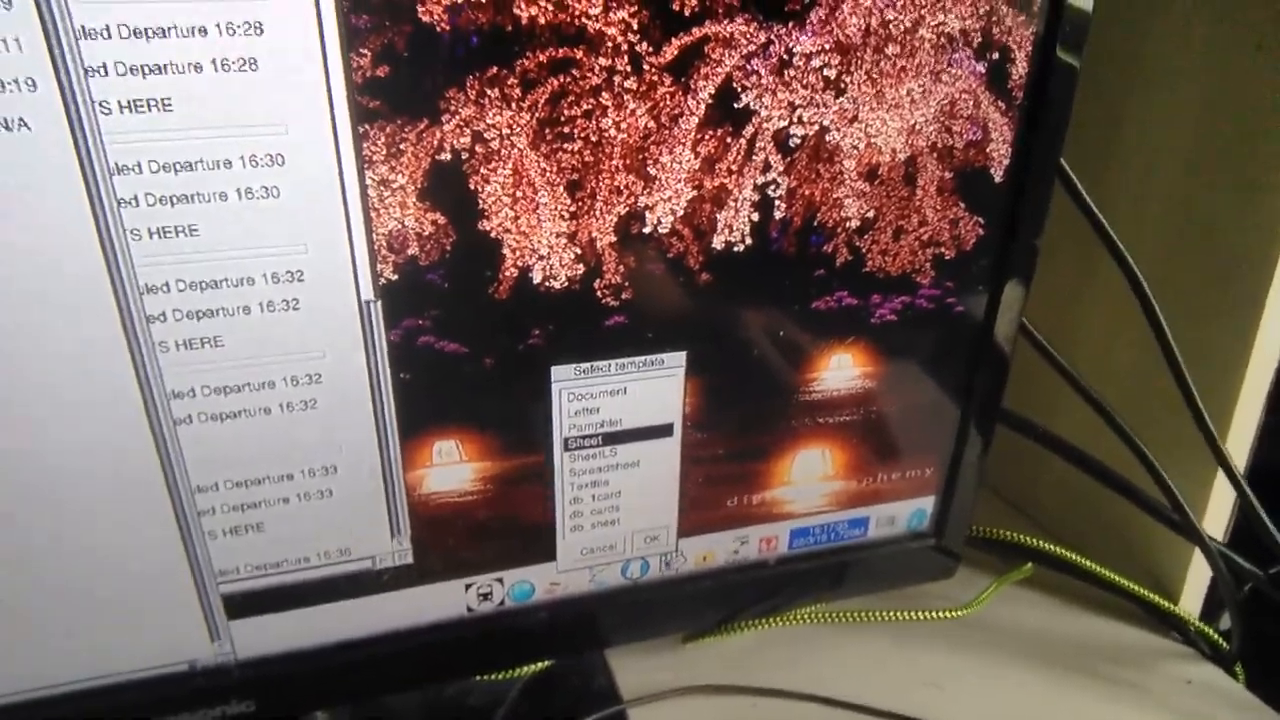
Create a new Sheet document holding the C54312 CSV timetable and go to its Page settings.
left_click(652, 538)
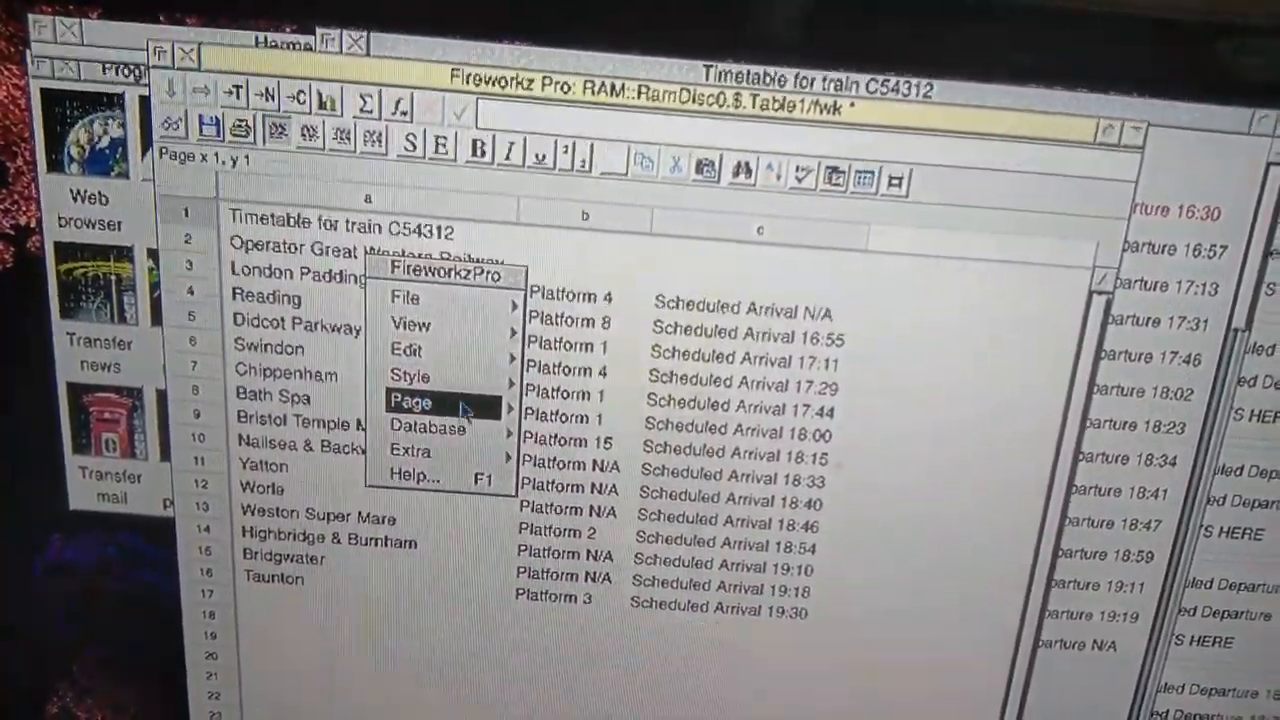
left_click(410, 400)
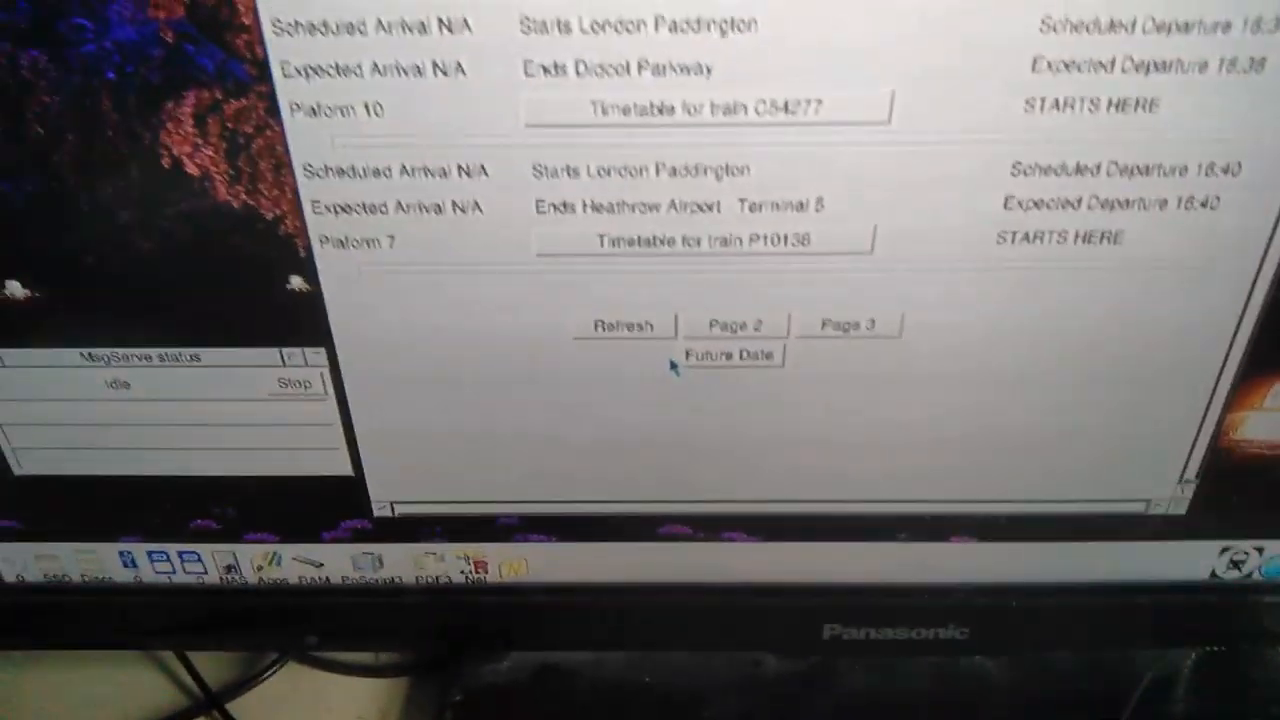
Choose 1 April as the future date for the London Paddington departure board.
left_click(728, 354)
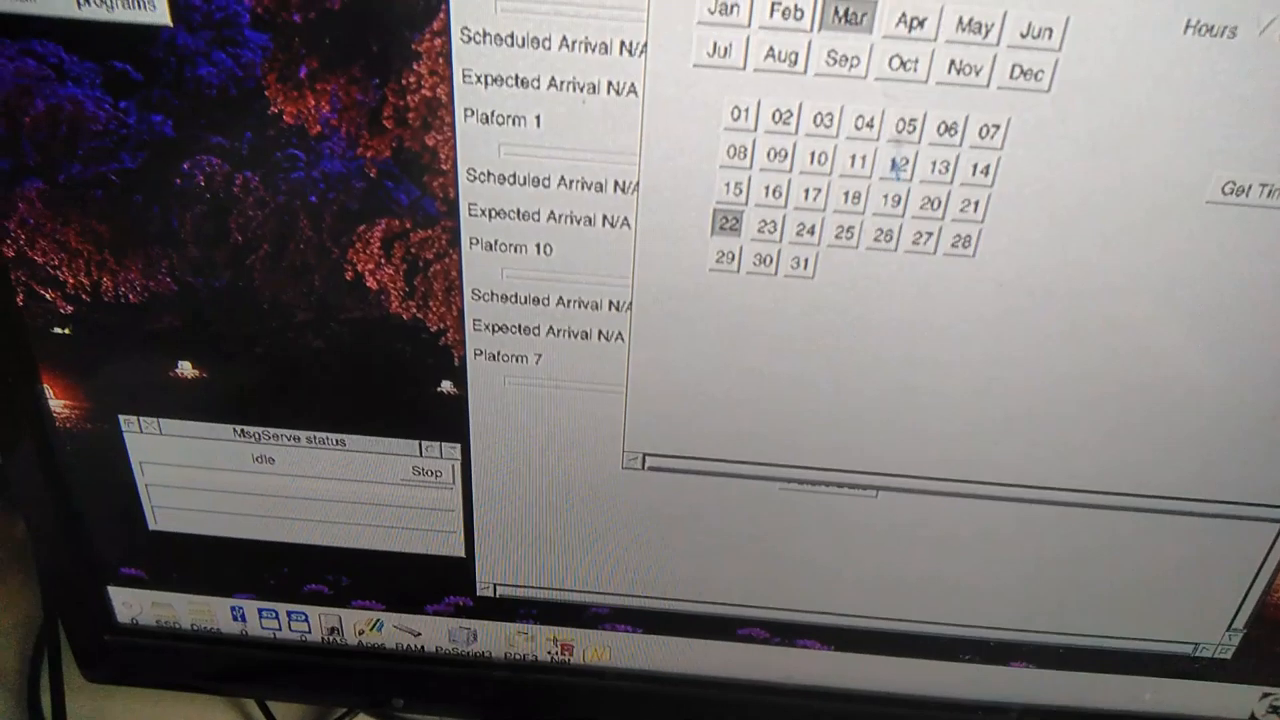
left_click(912, 22)
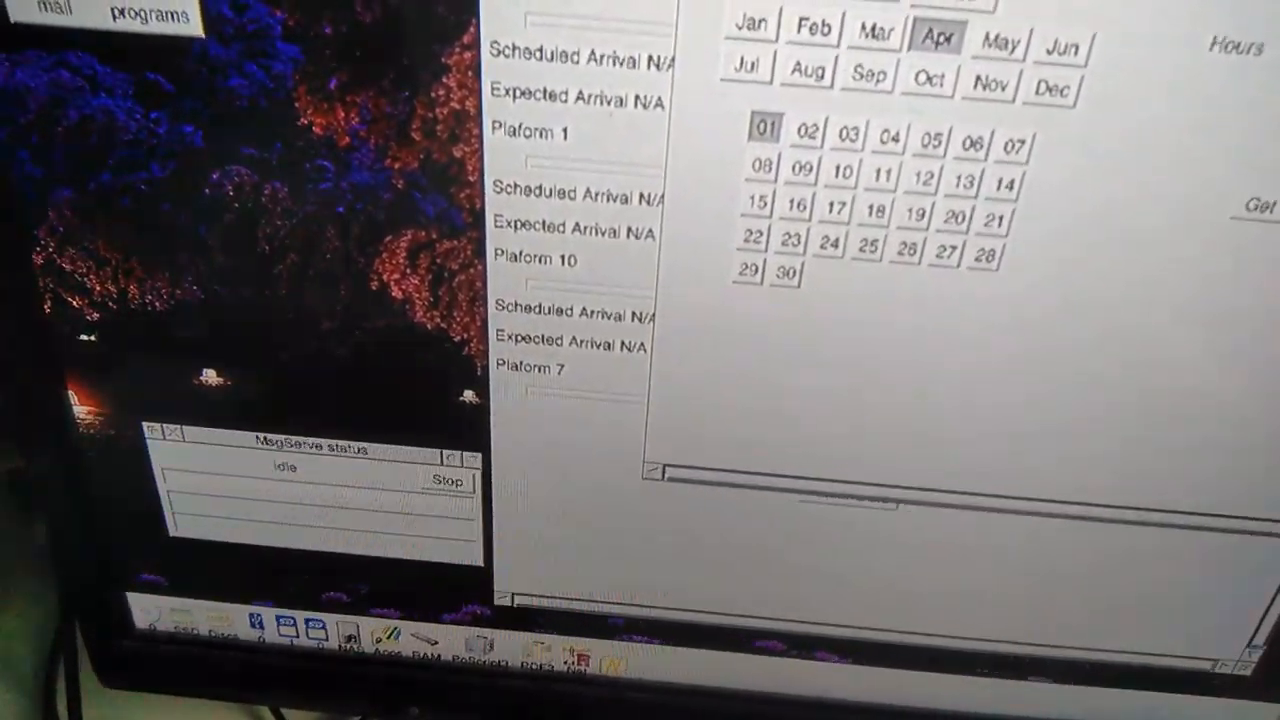
left_click(1016, 356)
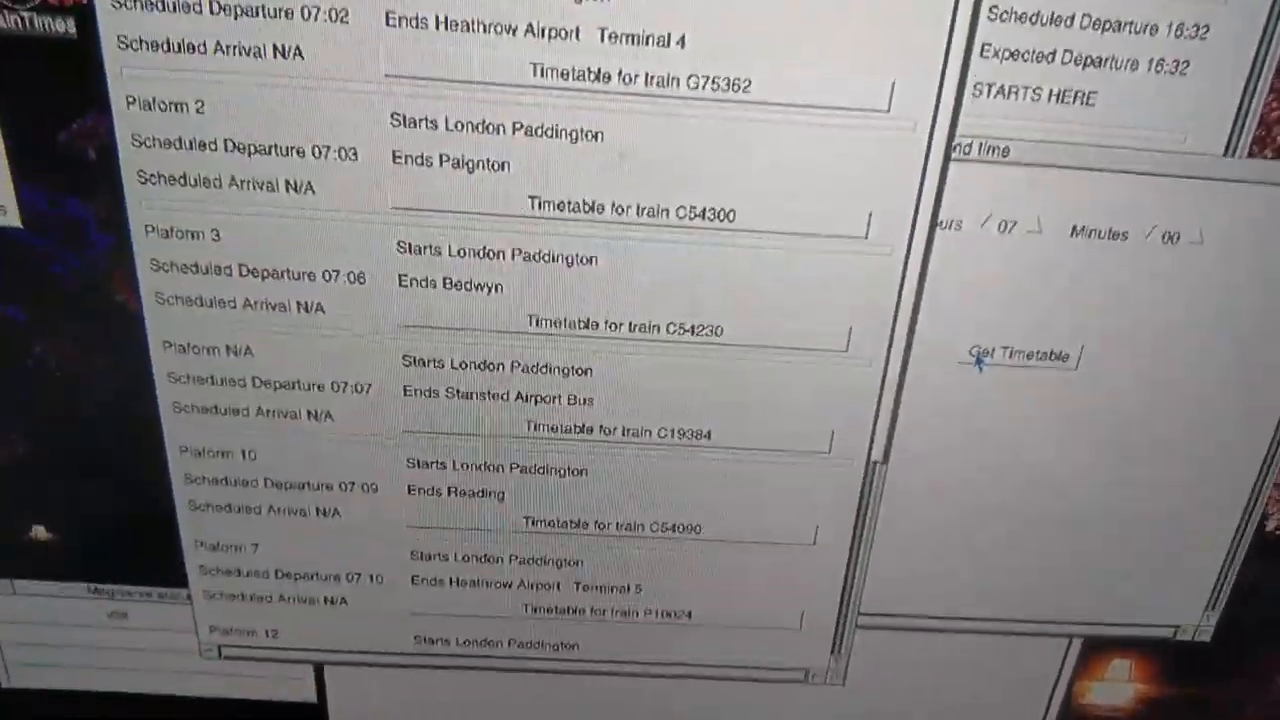